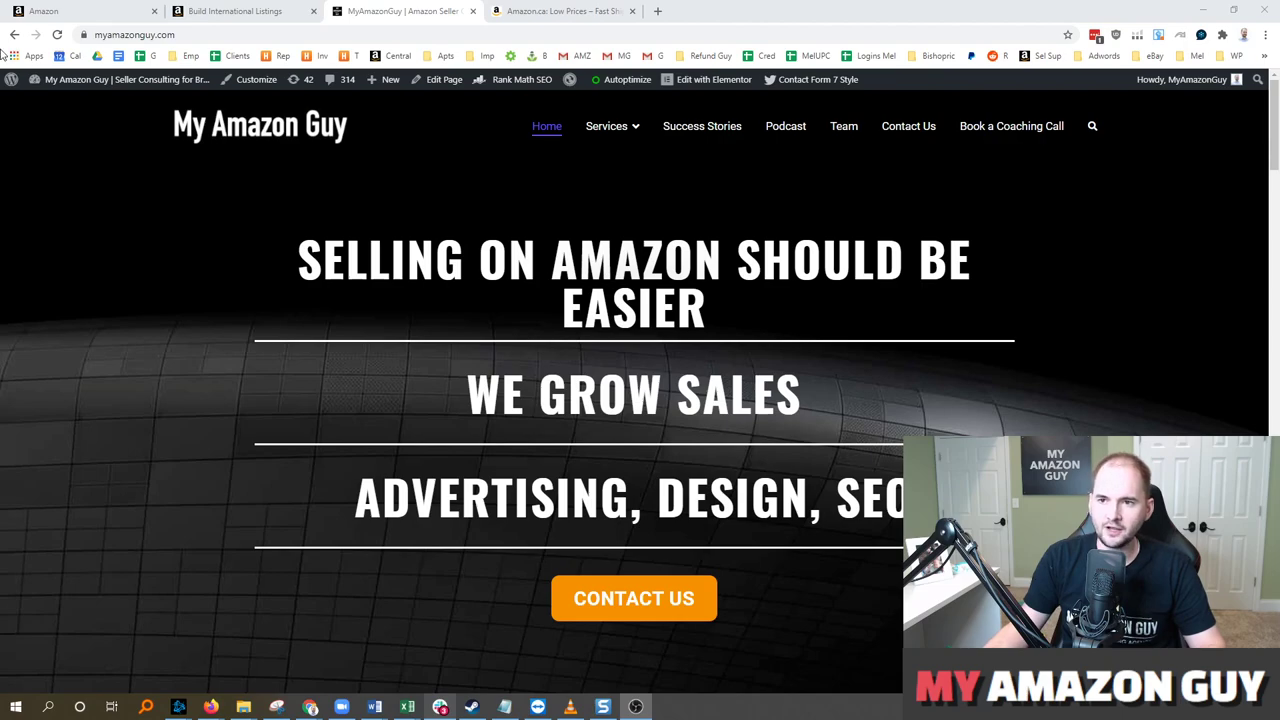
# Switch to the Amazon tab showing 'Remove a connection using Build International Listings'
pyautogui.click(230, 11)
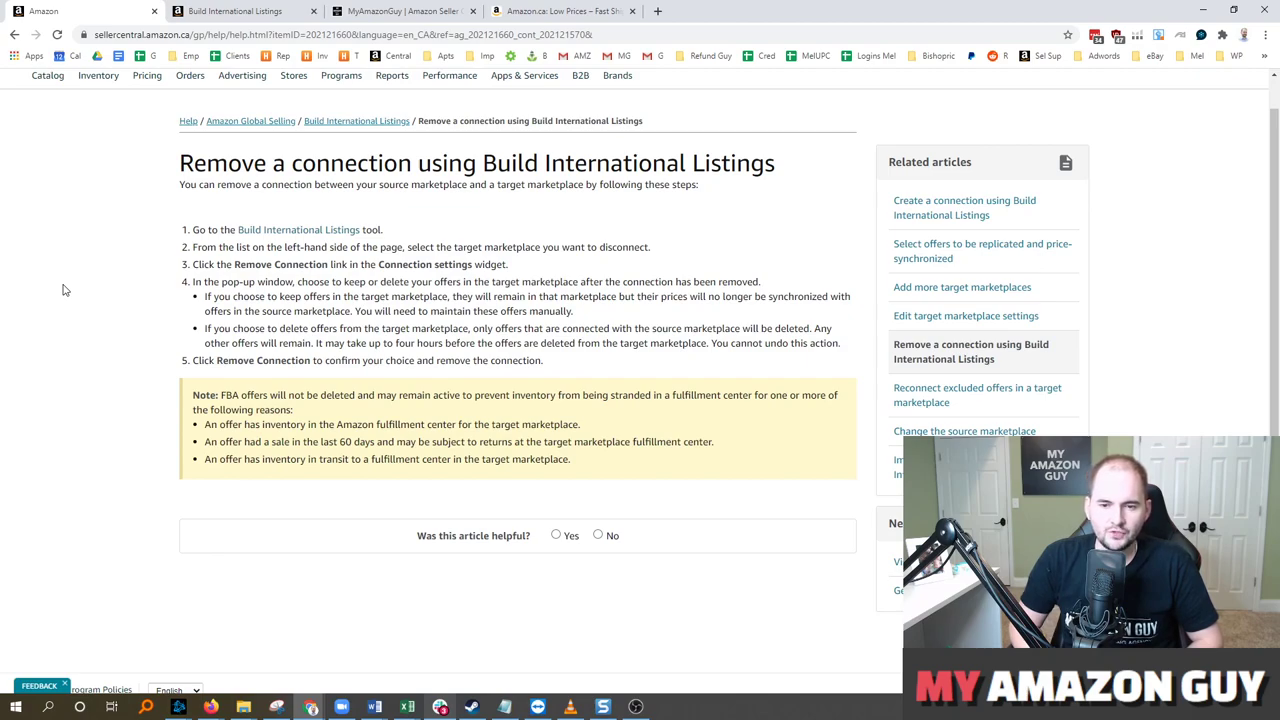
pyautogui.moveTo(73, 307)
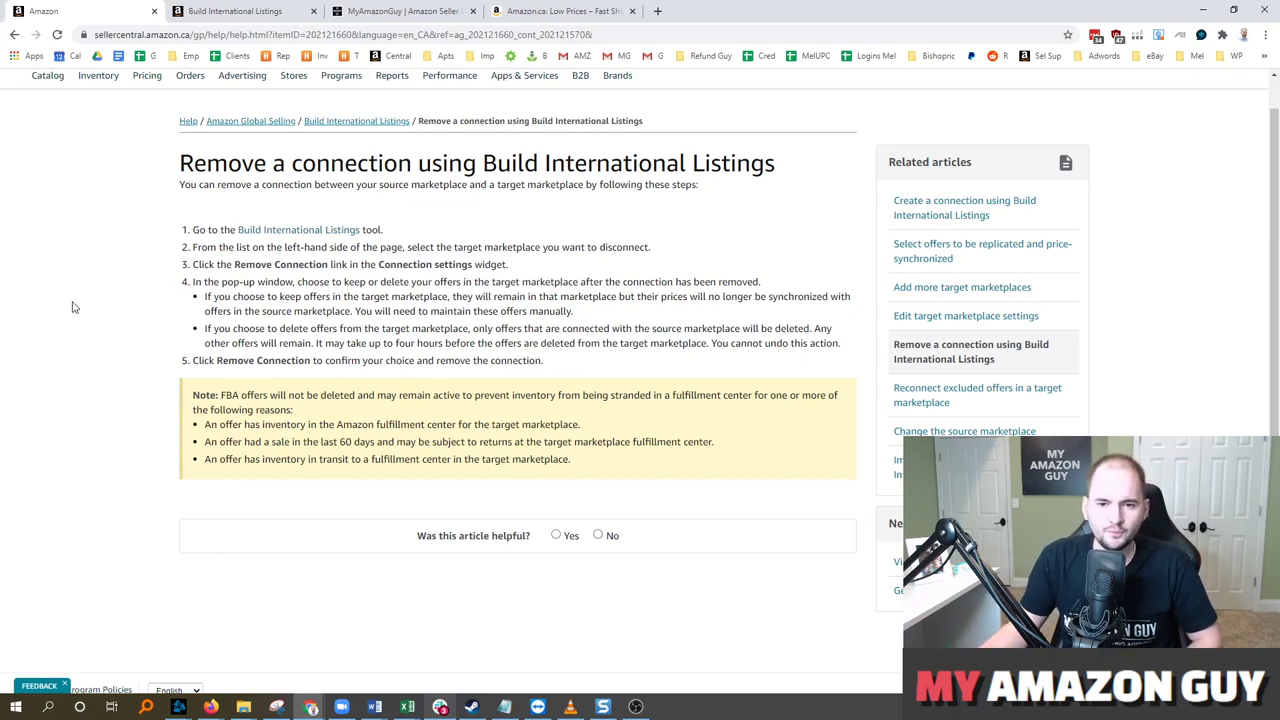
pyautogui.moveTo(100, 309)
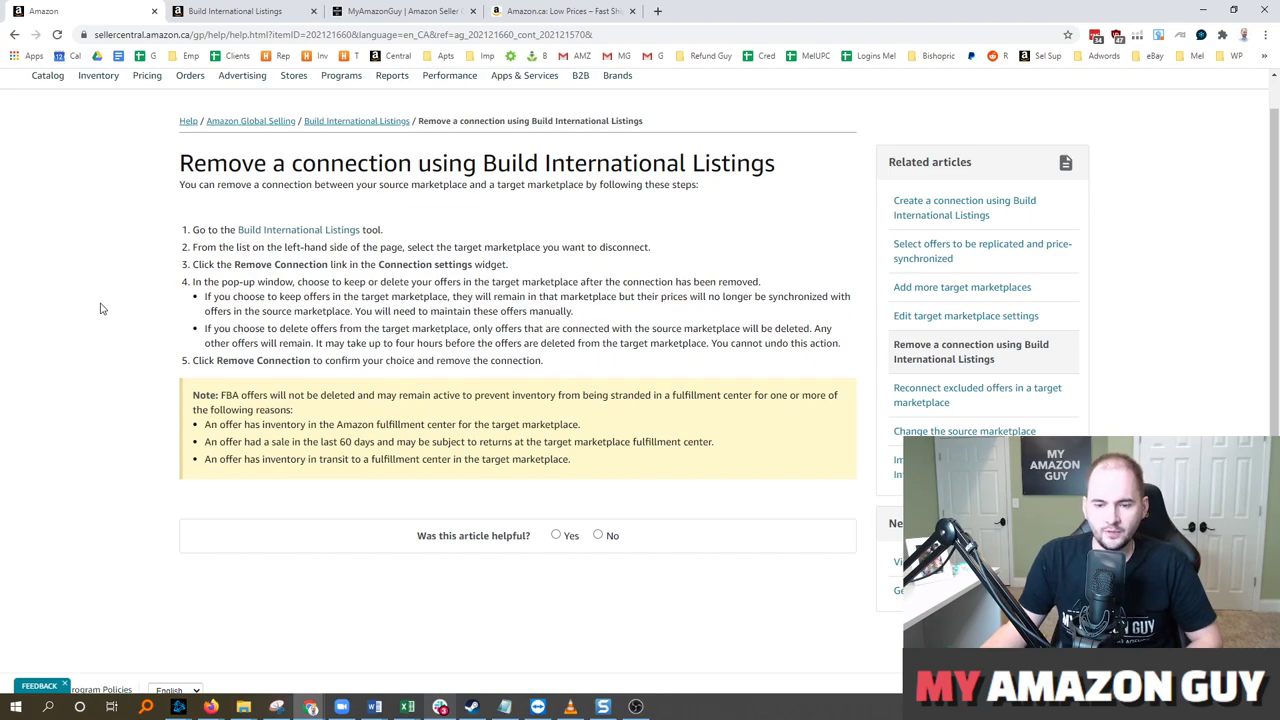
pyautogui.moveTo(125, 295)
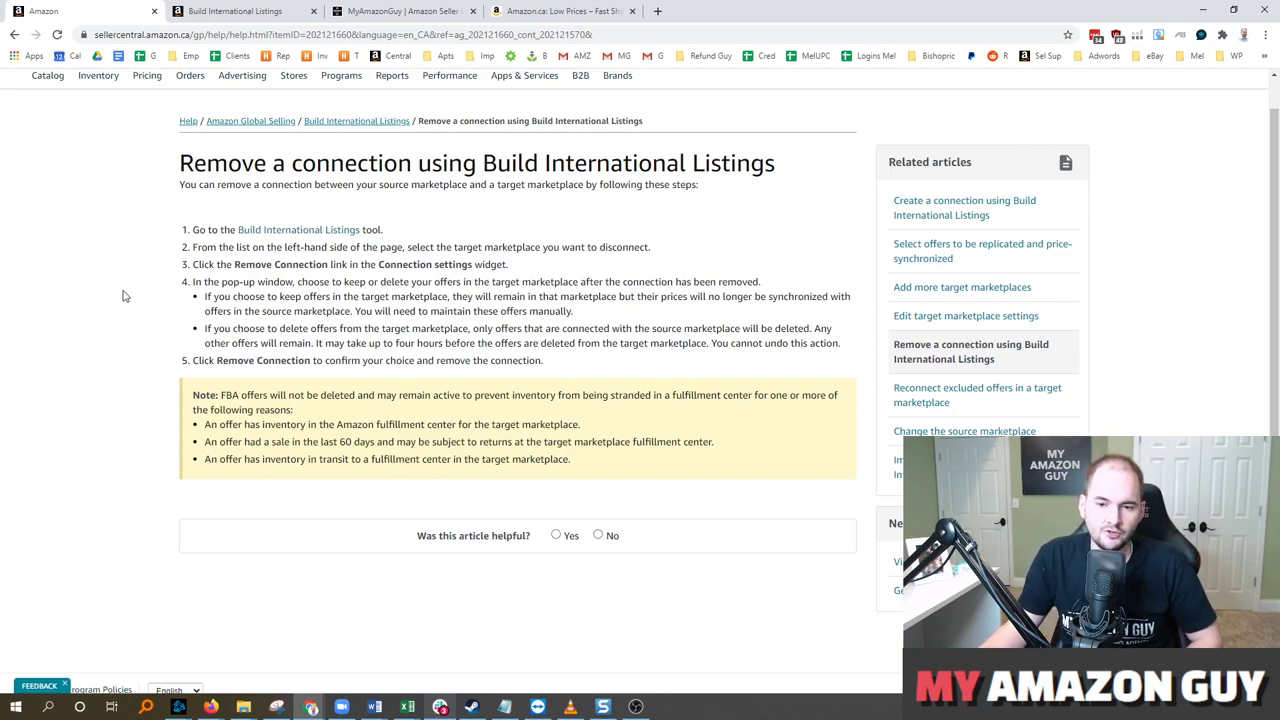
pyautogui.moveTo(140, 272)
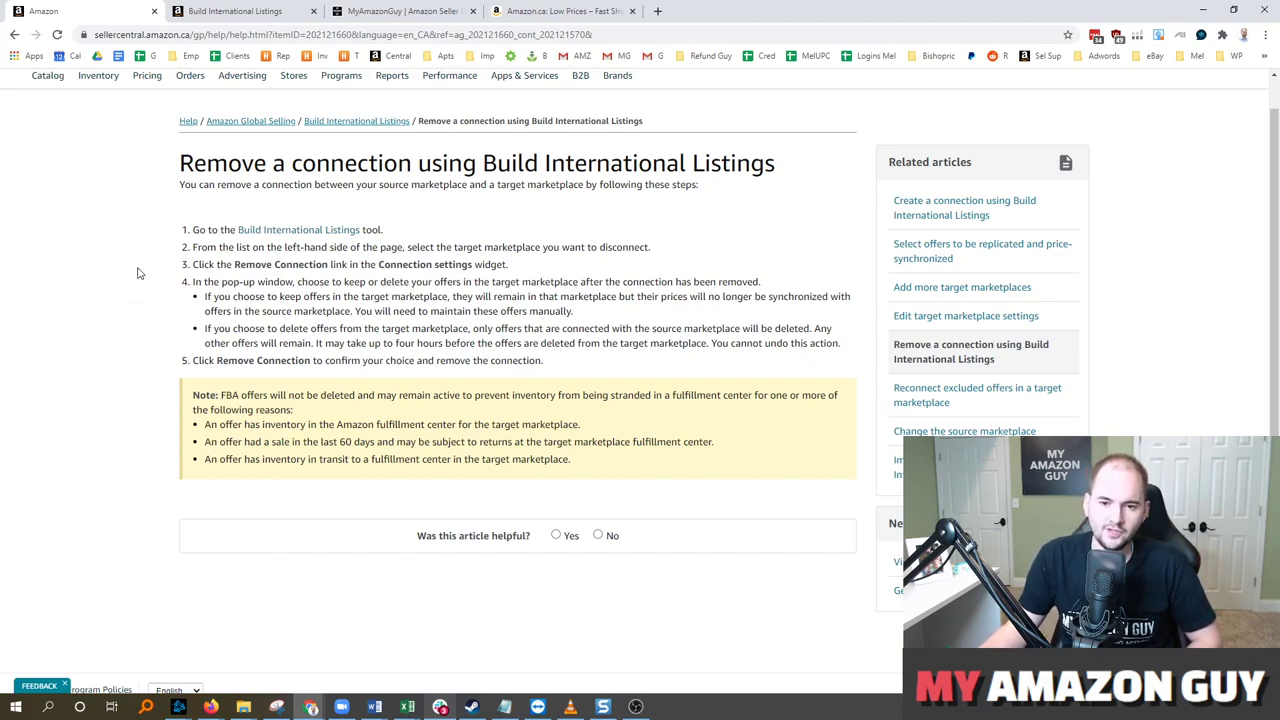
pyautogui.moveTo(122, 251)
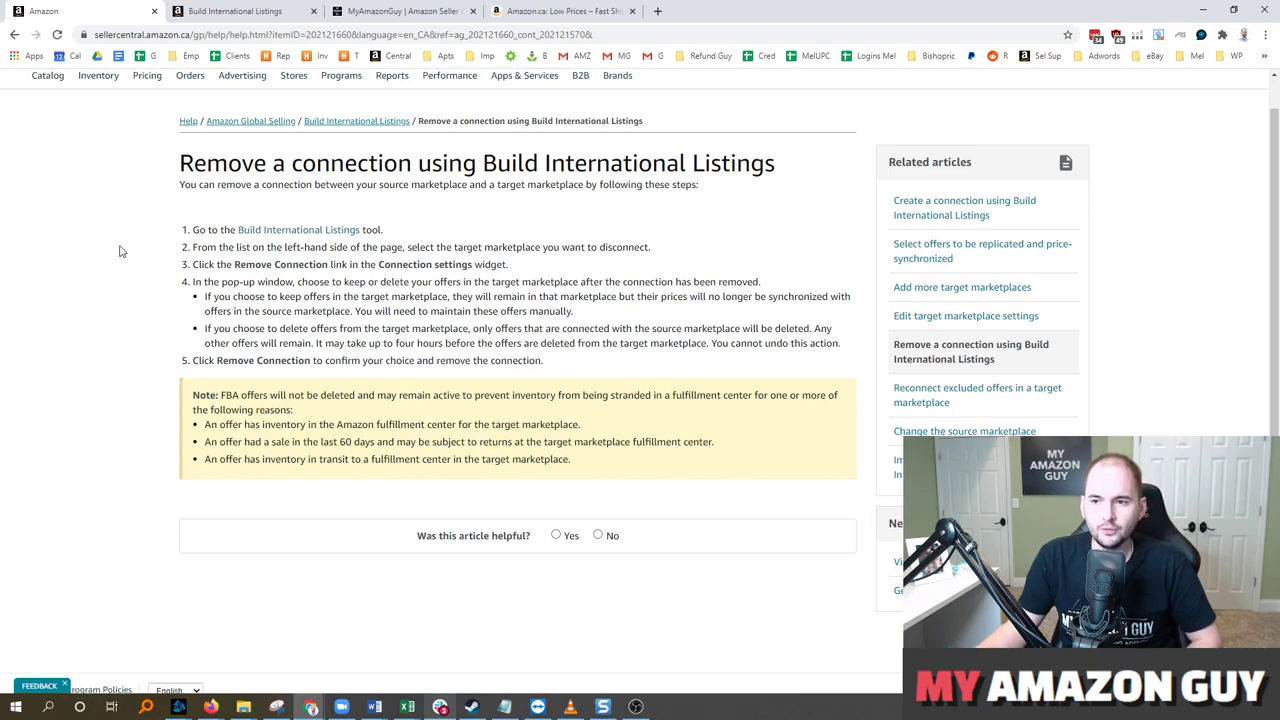
pyautogui.moveTo(130, 238)
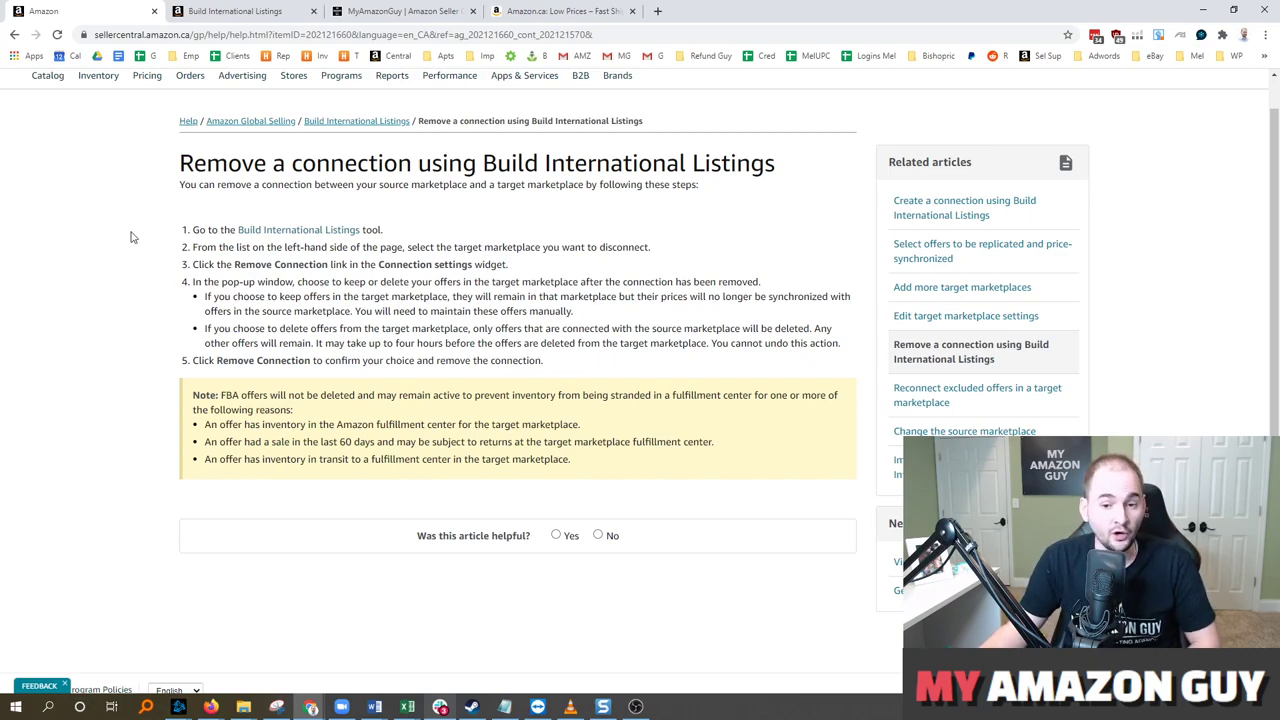
pyautogui.moveTo(135, 241)
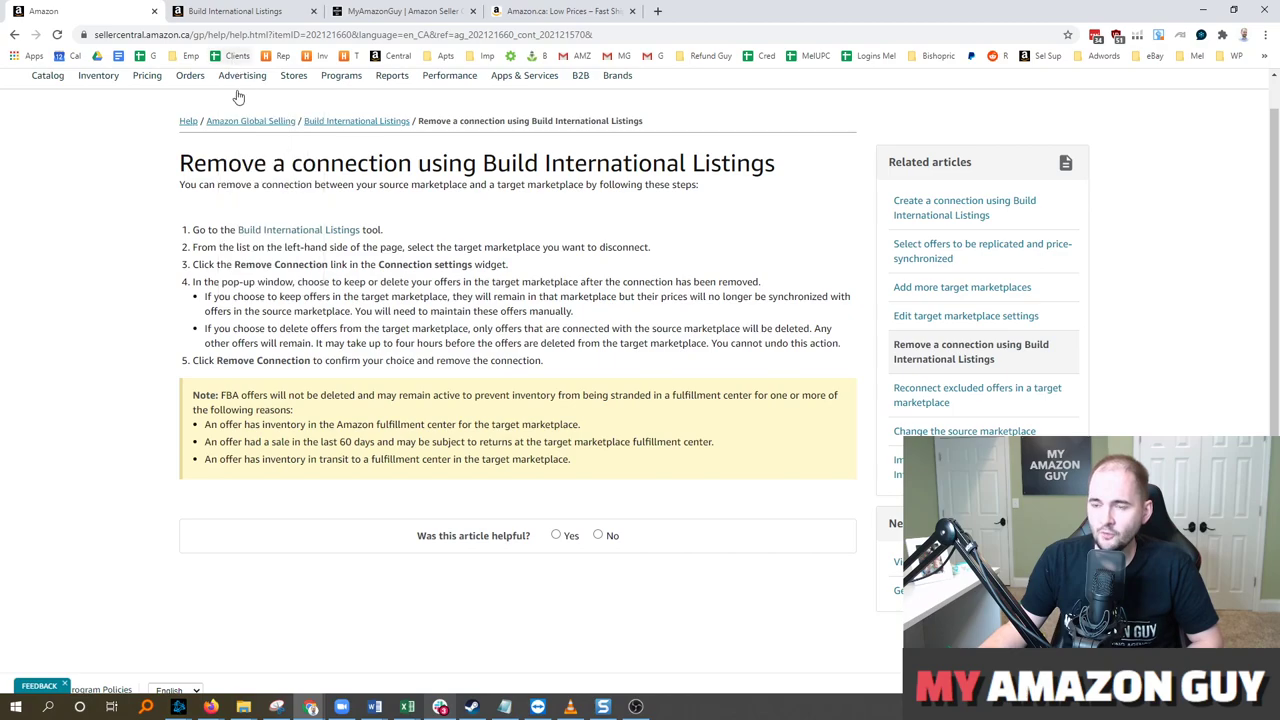
pyautogui.moveTo(398, 205)
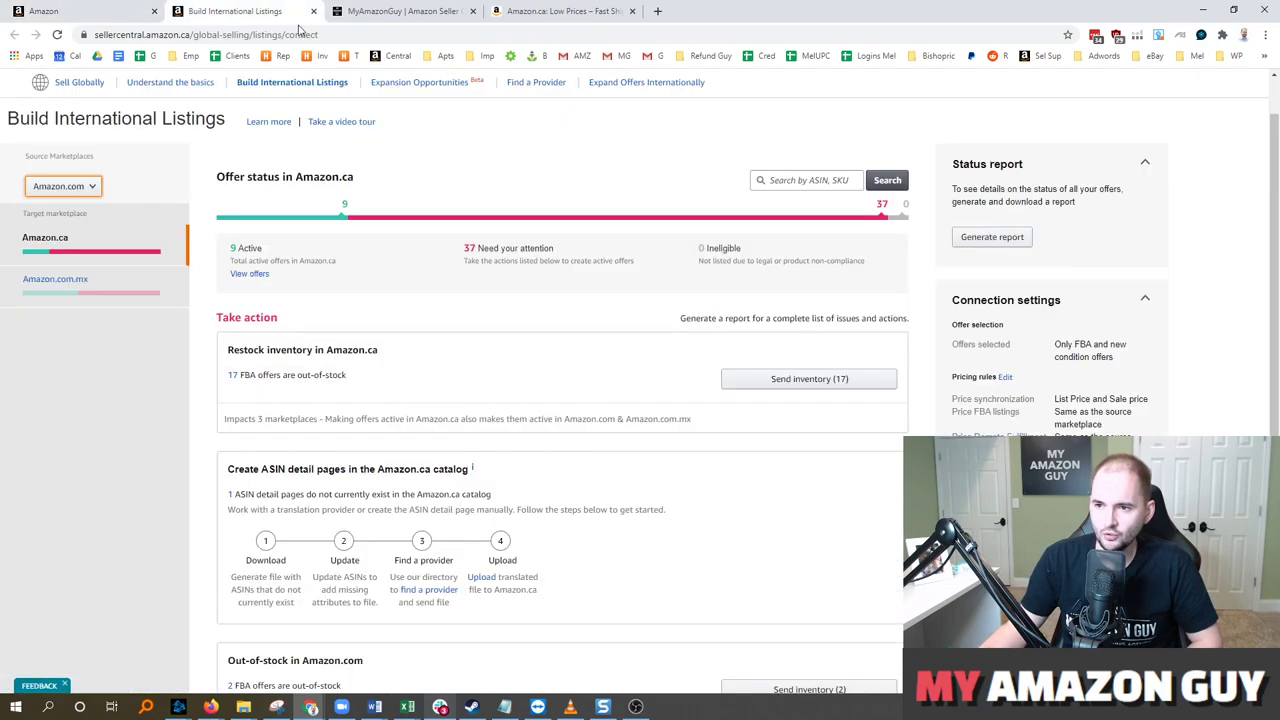
pyautogui.moveTo(590, 178)
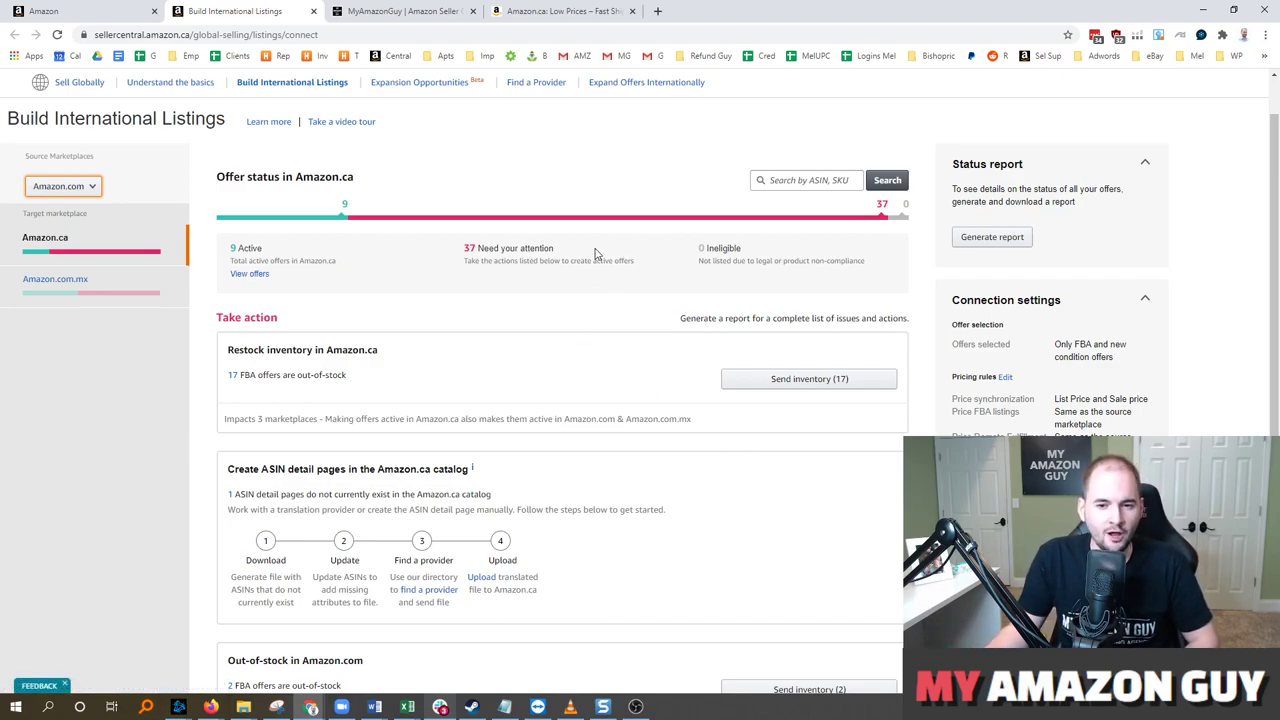
pyautogui.moveTo(538, 211)
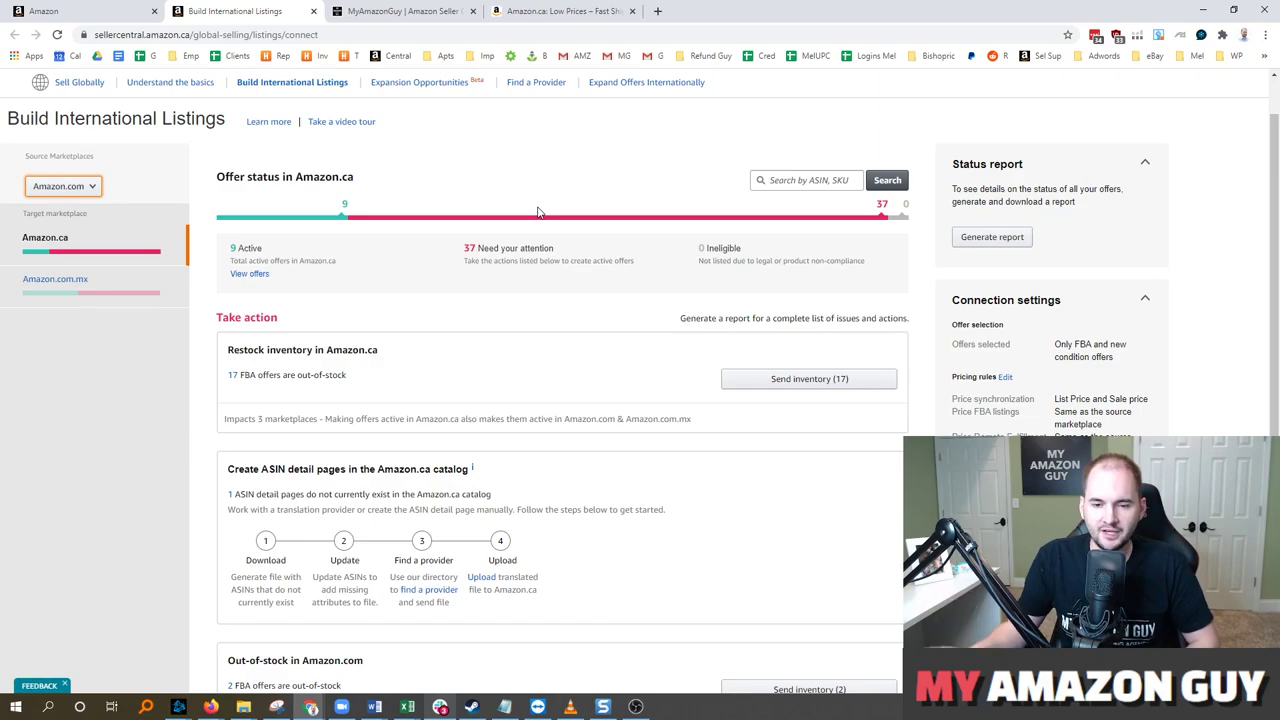
pyautogui.moveTo(513, 186)
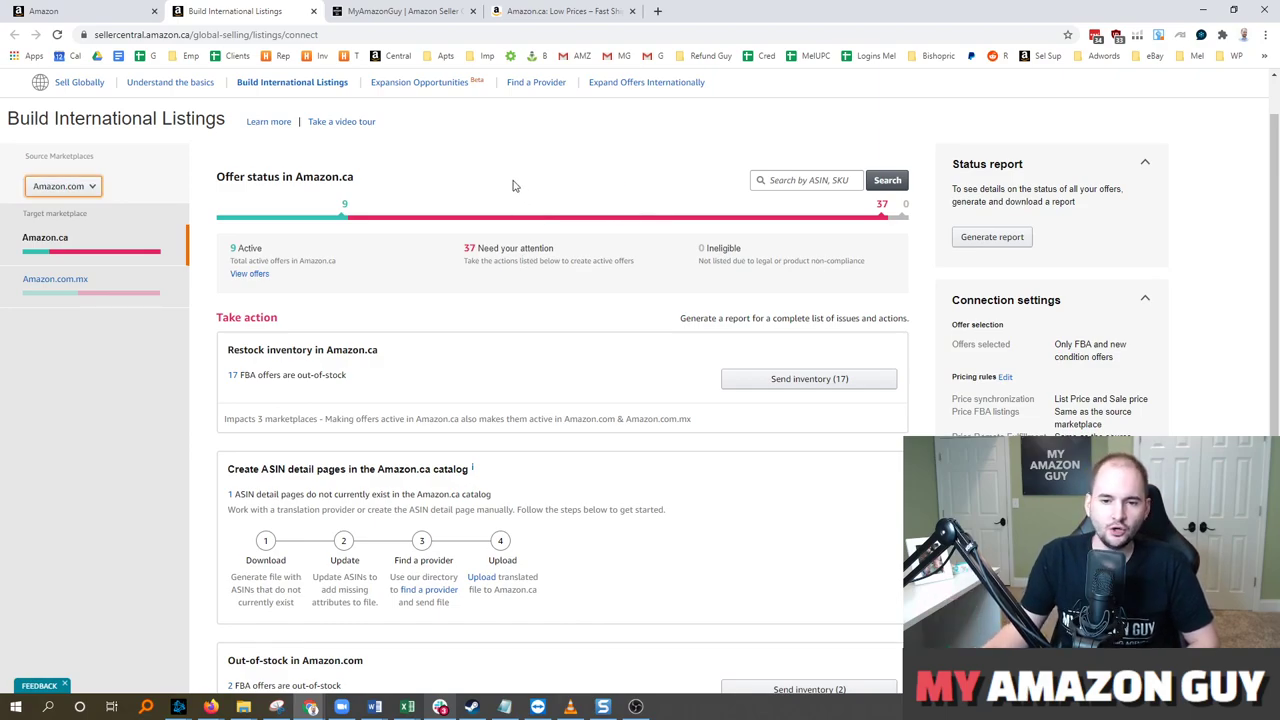
pyautogui.moveTo(447, 186)
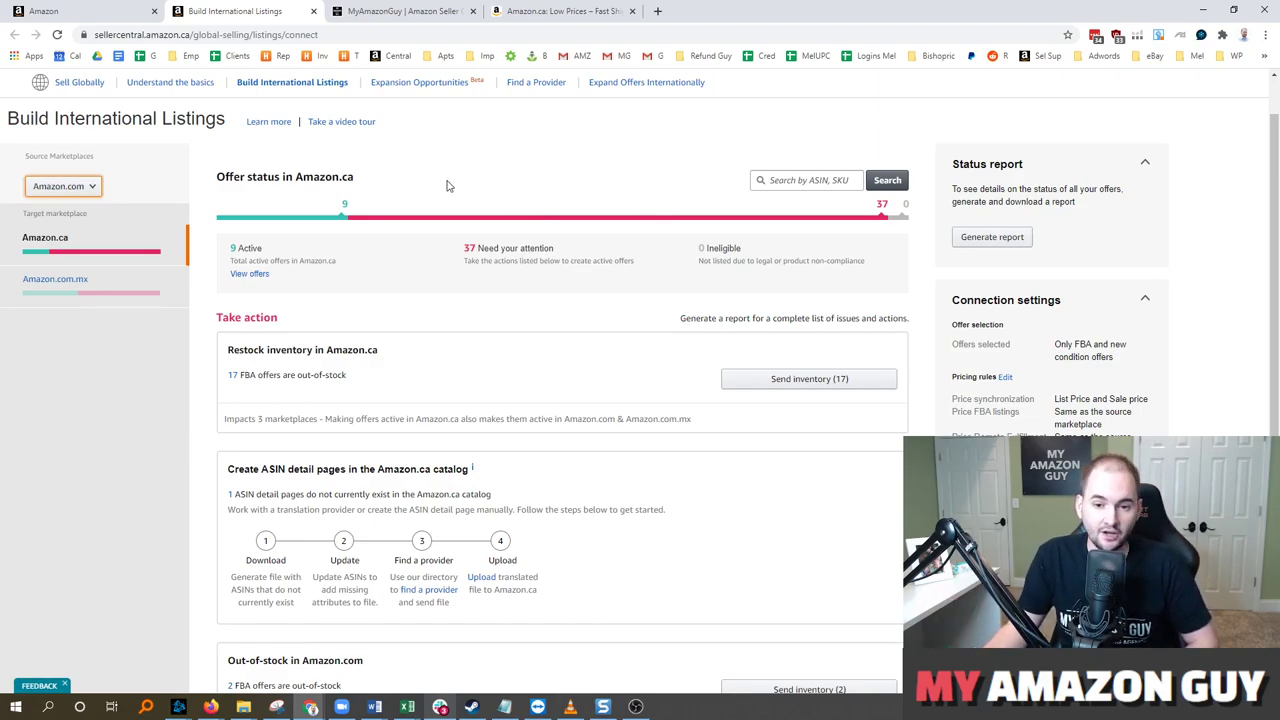
pyautogui.moveTo(400, 11)
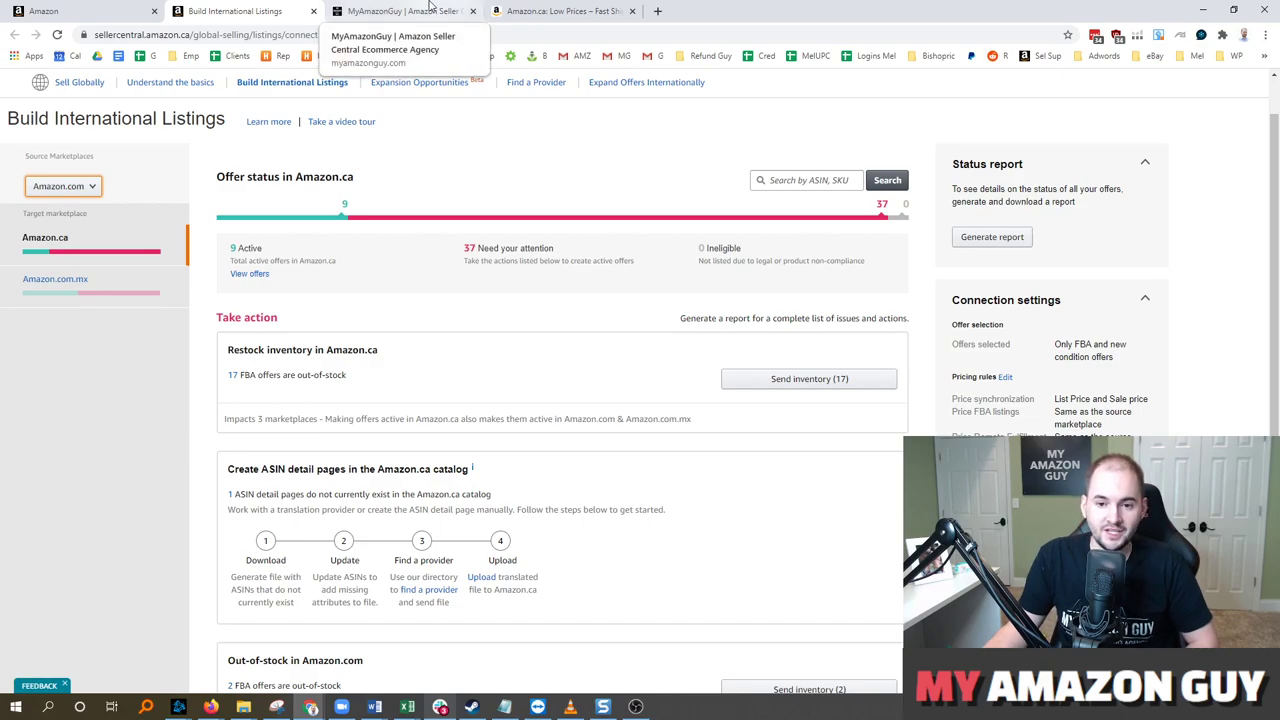
# Switch to the MyAmazonGuy tab to show the myamazonguy.com home page
pyautogui.click(400, 11)
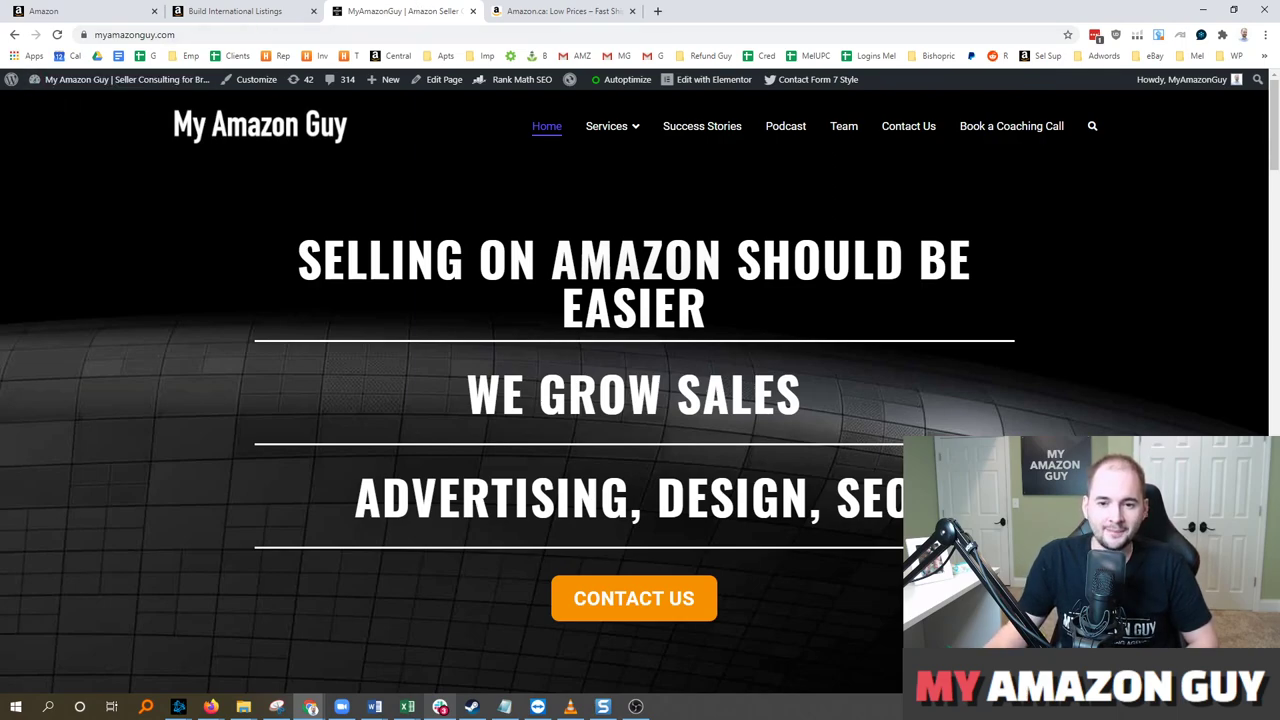
pyautogui.moveTo(378, 333)
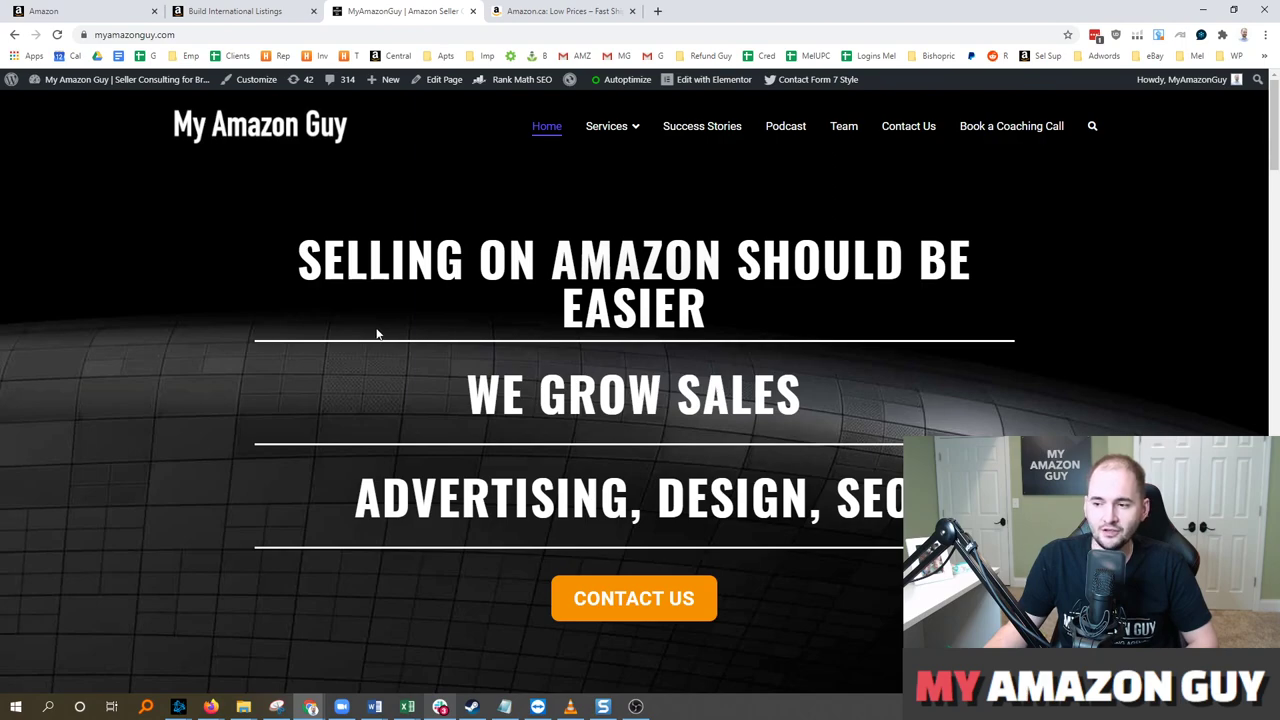